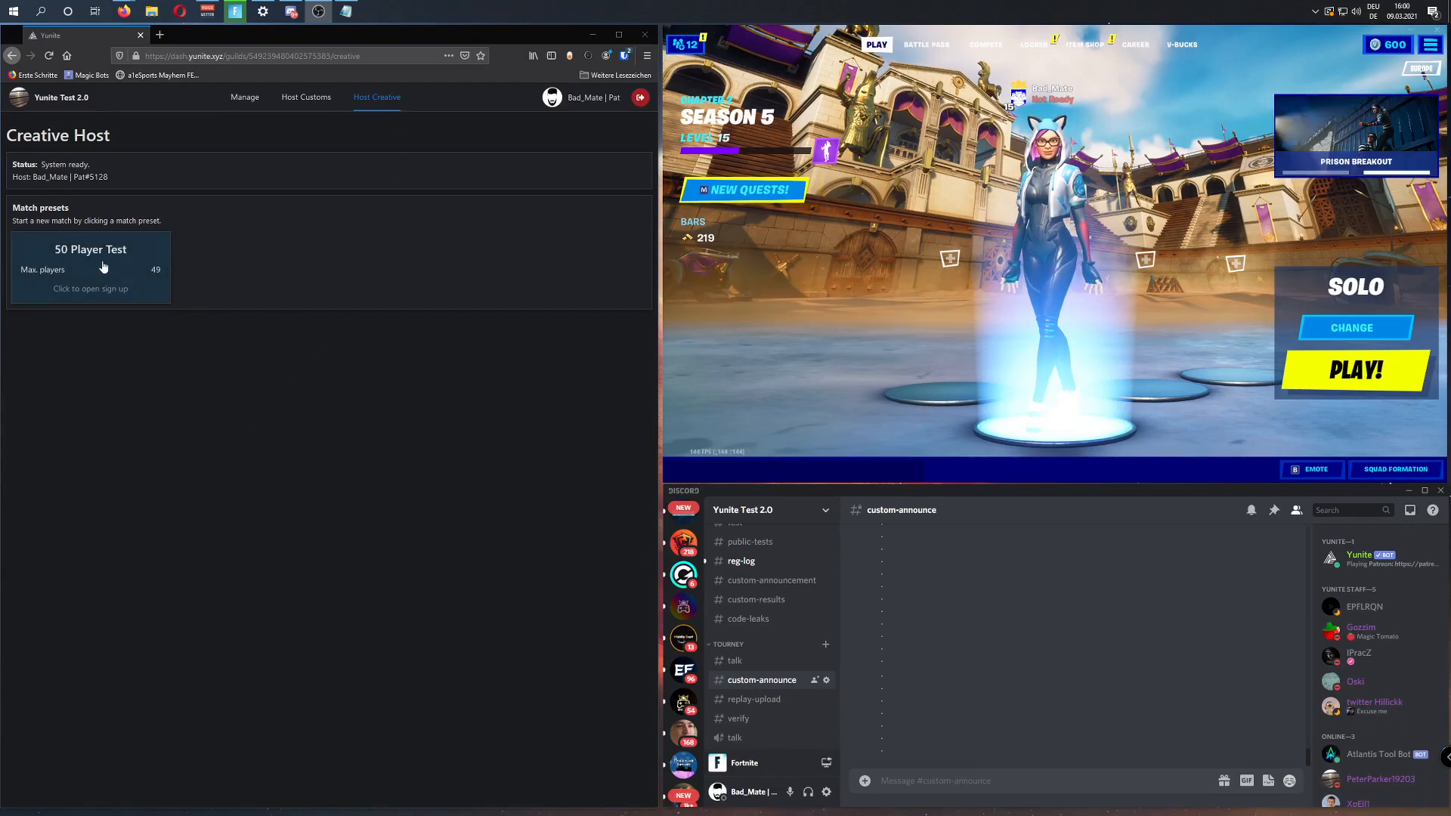
Step: Open sign-up for the 50 Player Test creative match preset
left_click(89, 267)
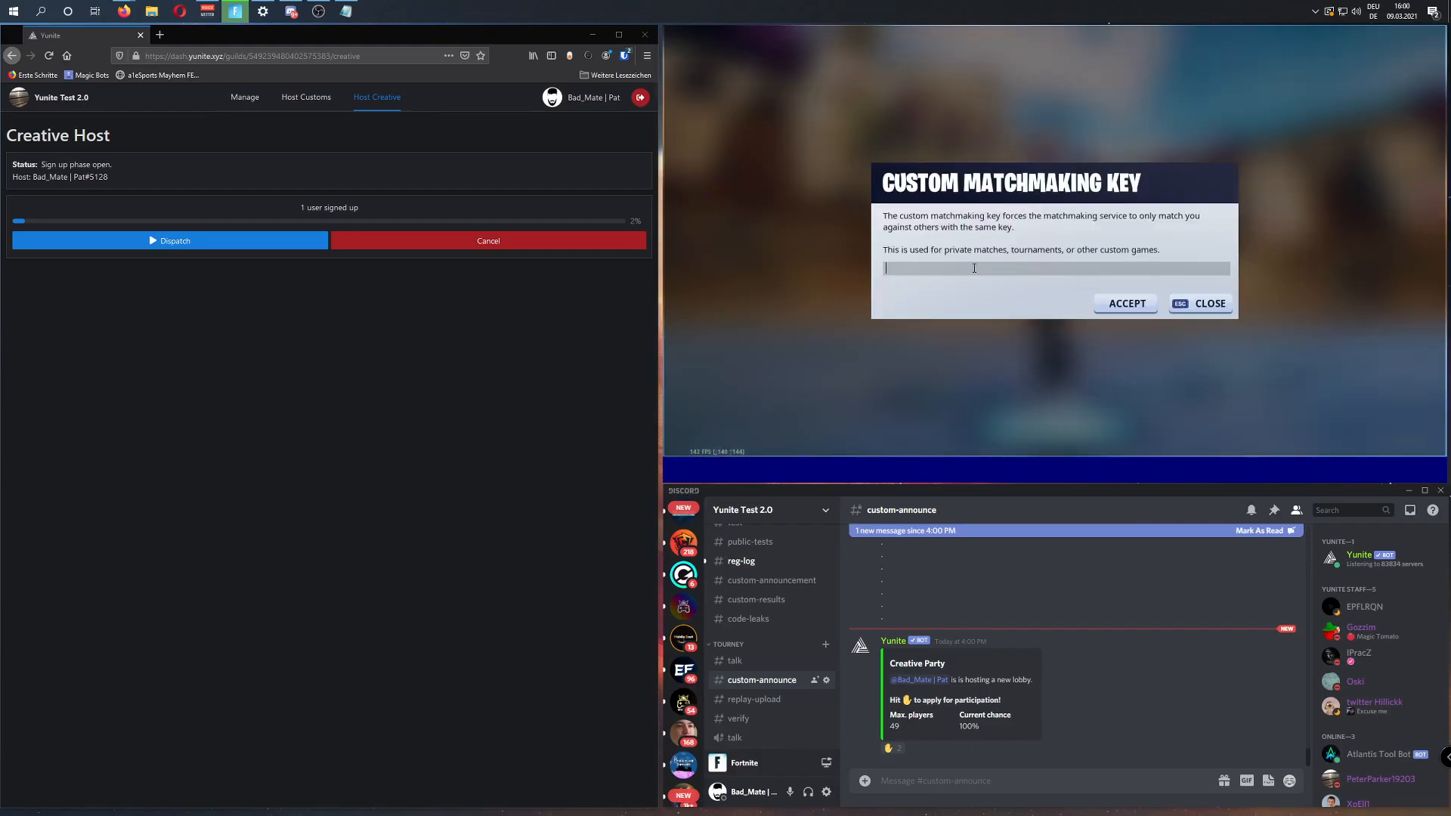
Step: Enter and accept a private custom matchmaking key in Fortnite
type("•••••")
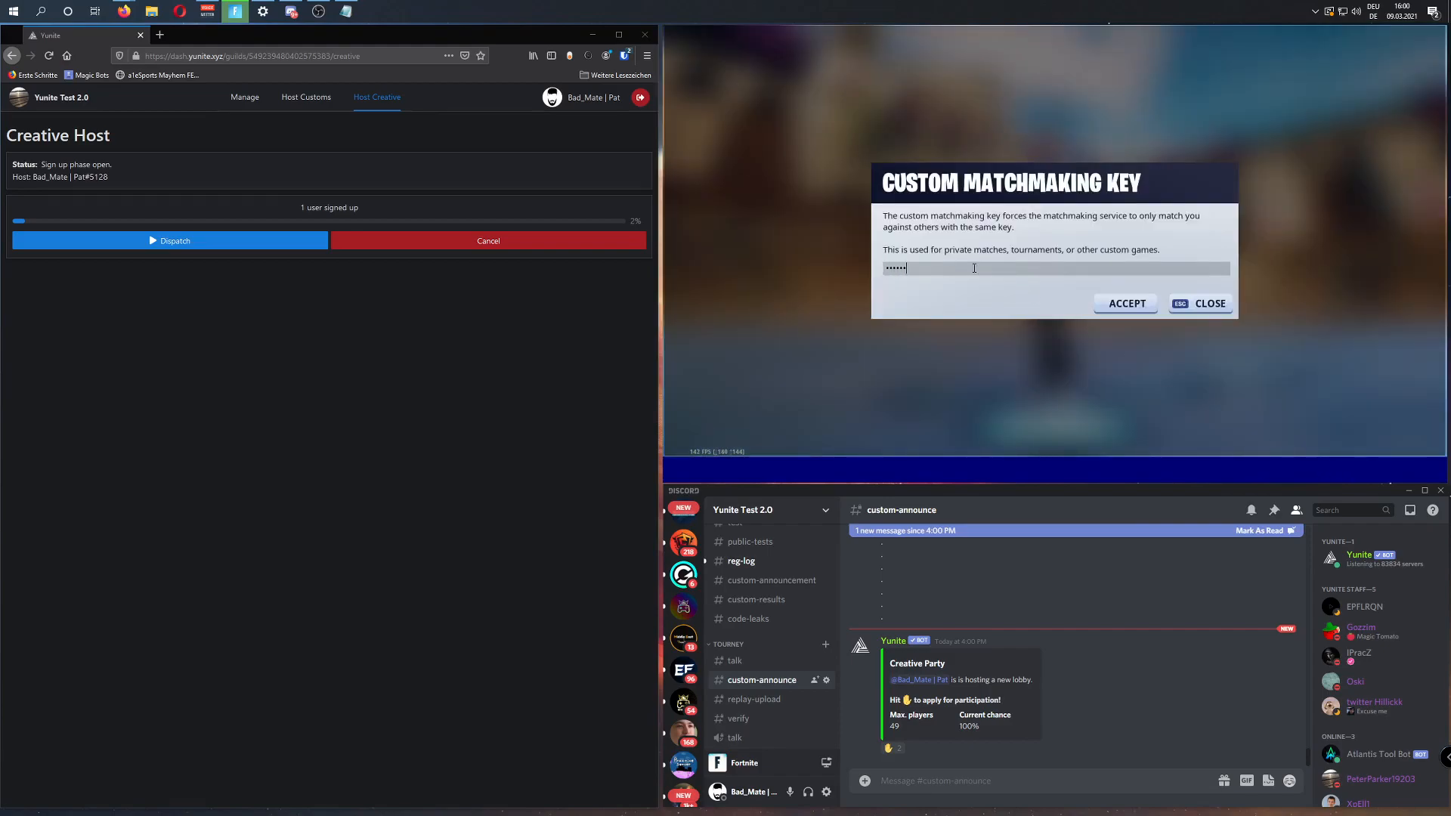
type("••••")
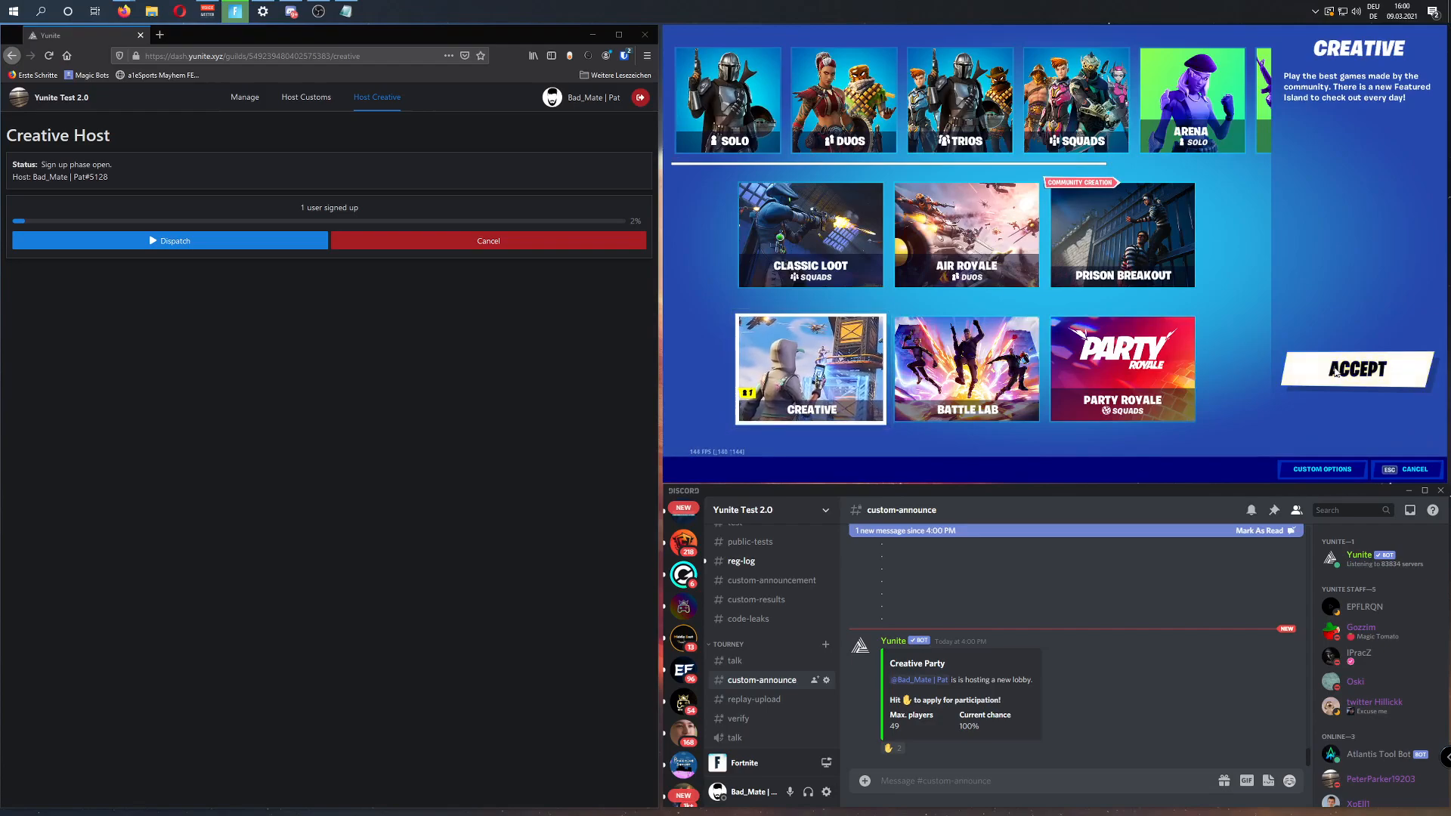
Step: Confirm Creative as the game mode and bring up the island destination chooser
left_click(1354, 368)
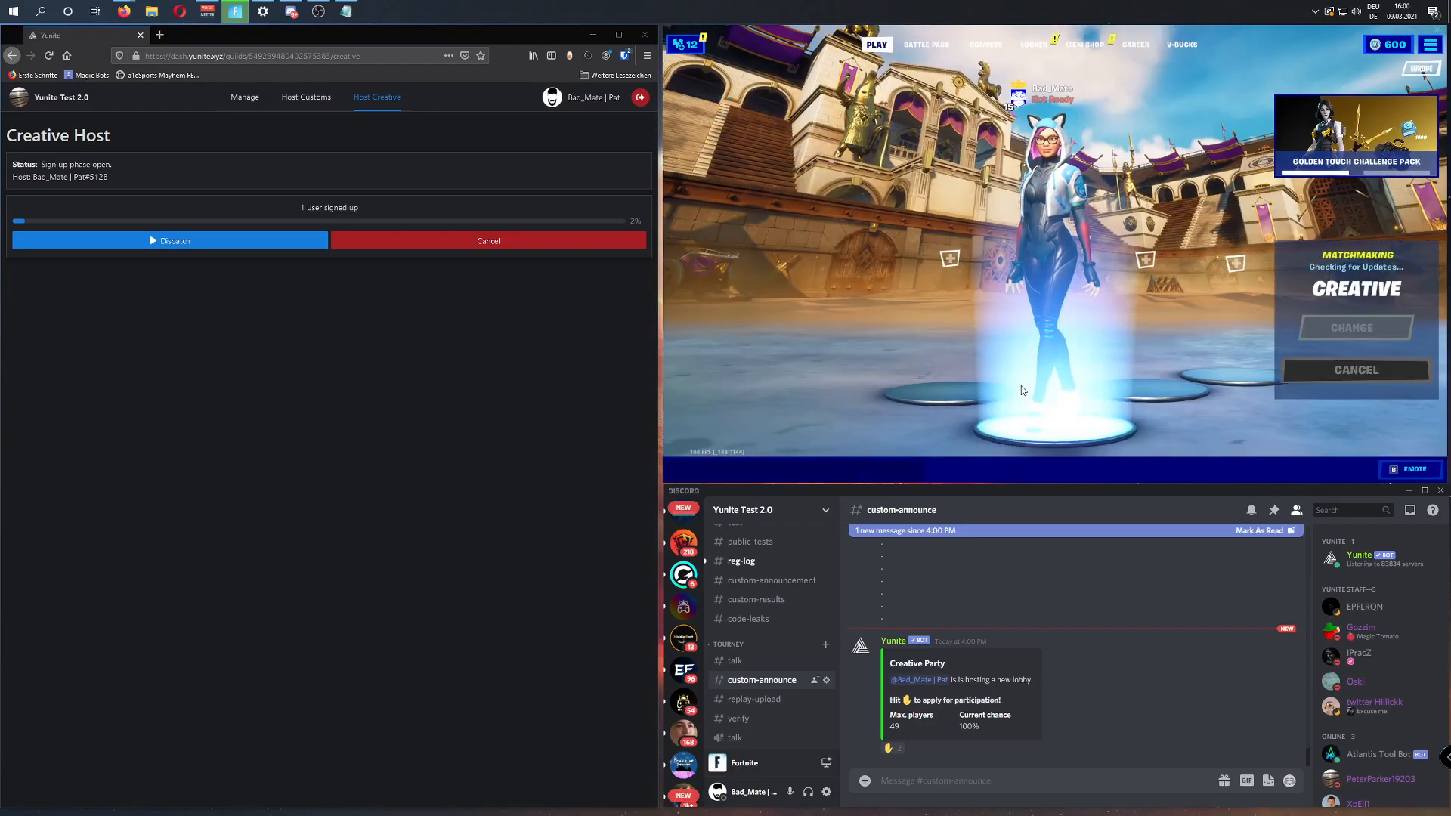
left_click(1355, 326)
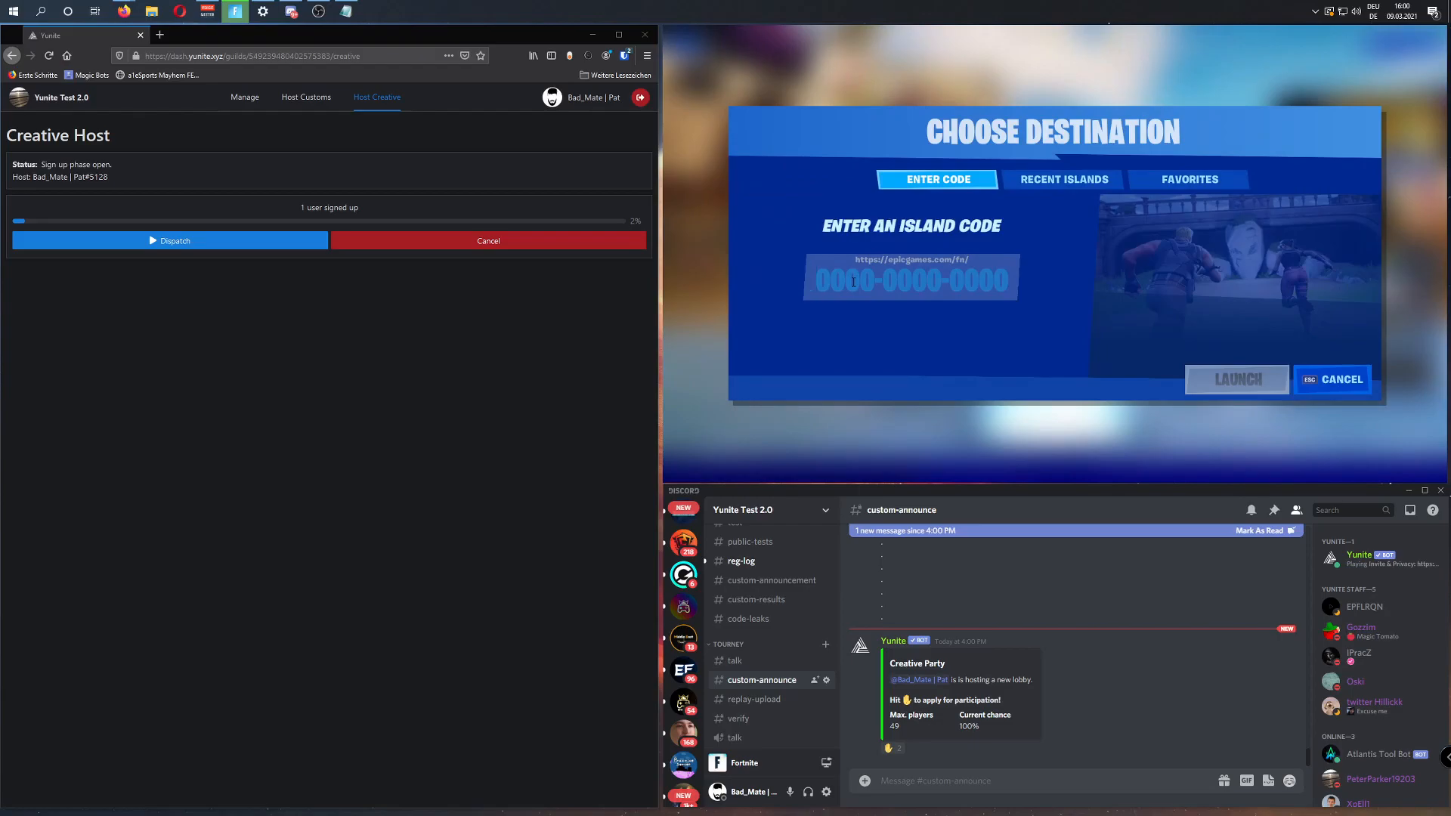
Step: Launch the 50-player Mystic Mayhem Royale island from Recent Islands and dispatch the match in Yunite
left_click(1063, 178)
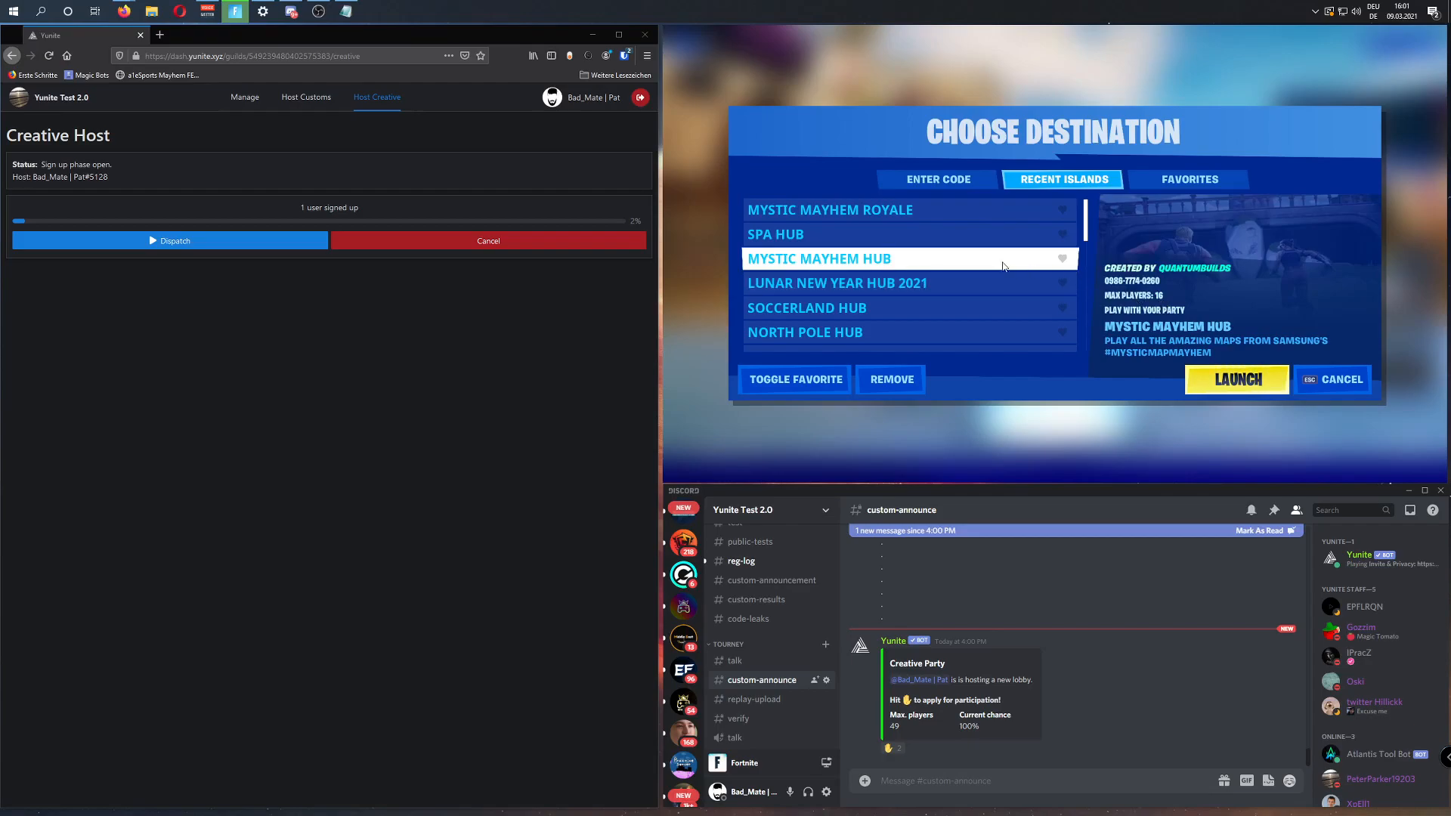
left_click(830, 208)
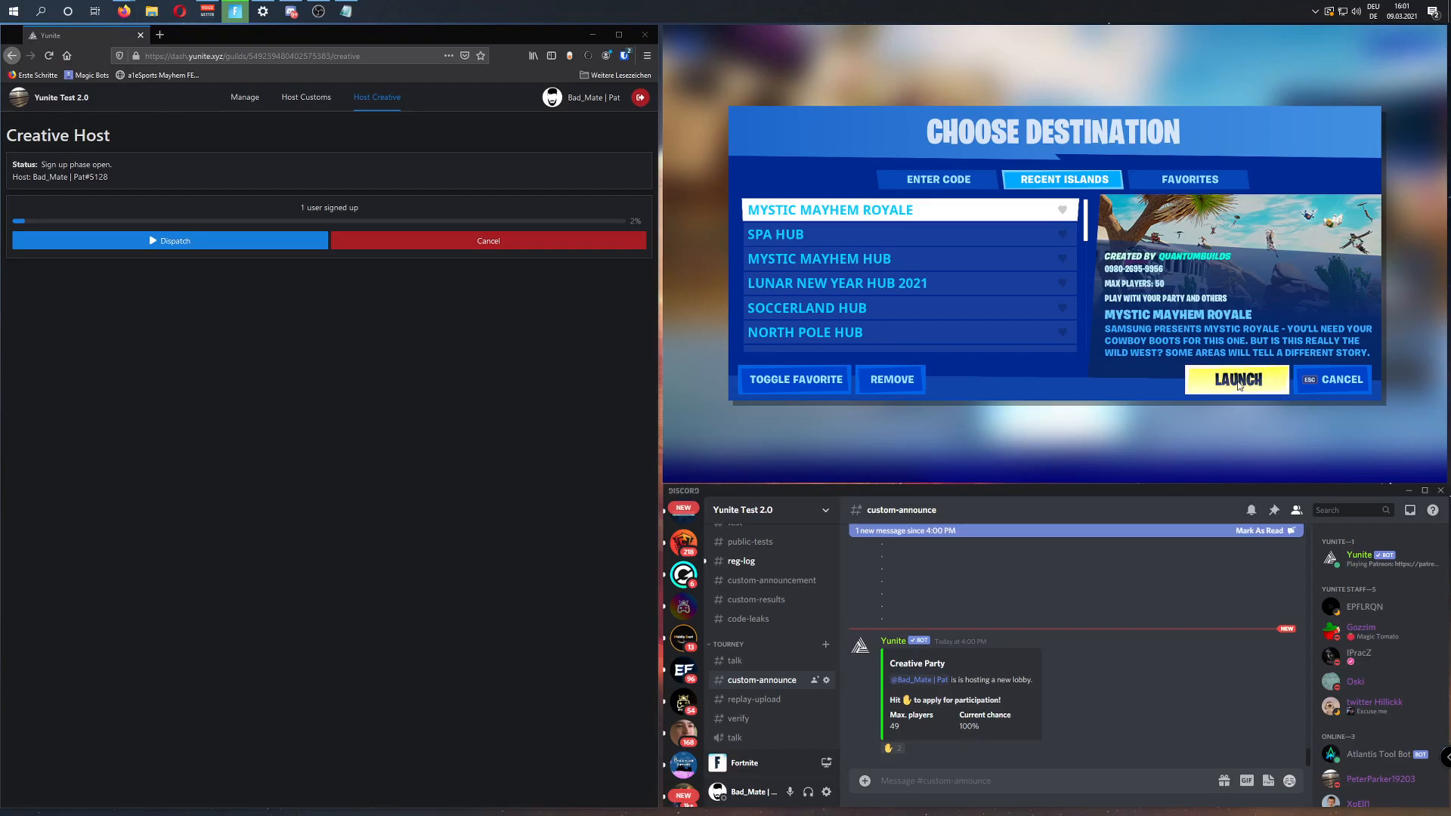
left_click(1236, 379)
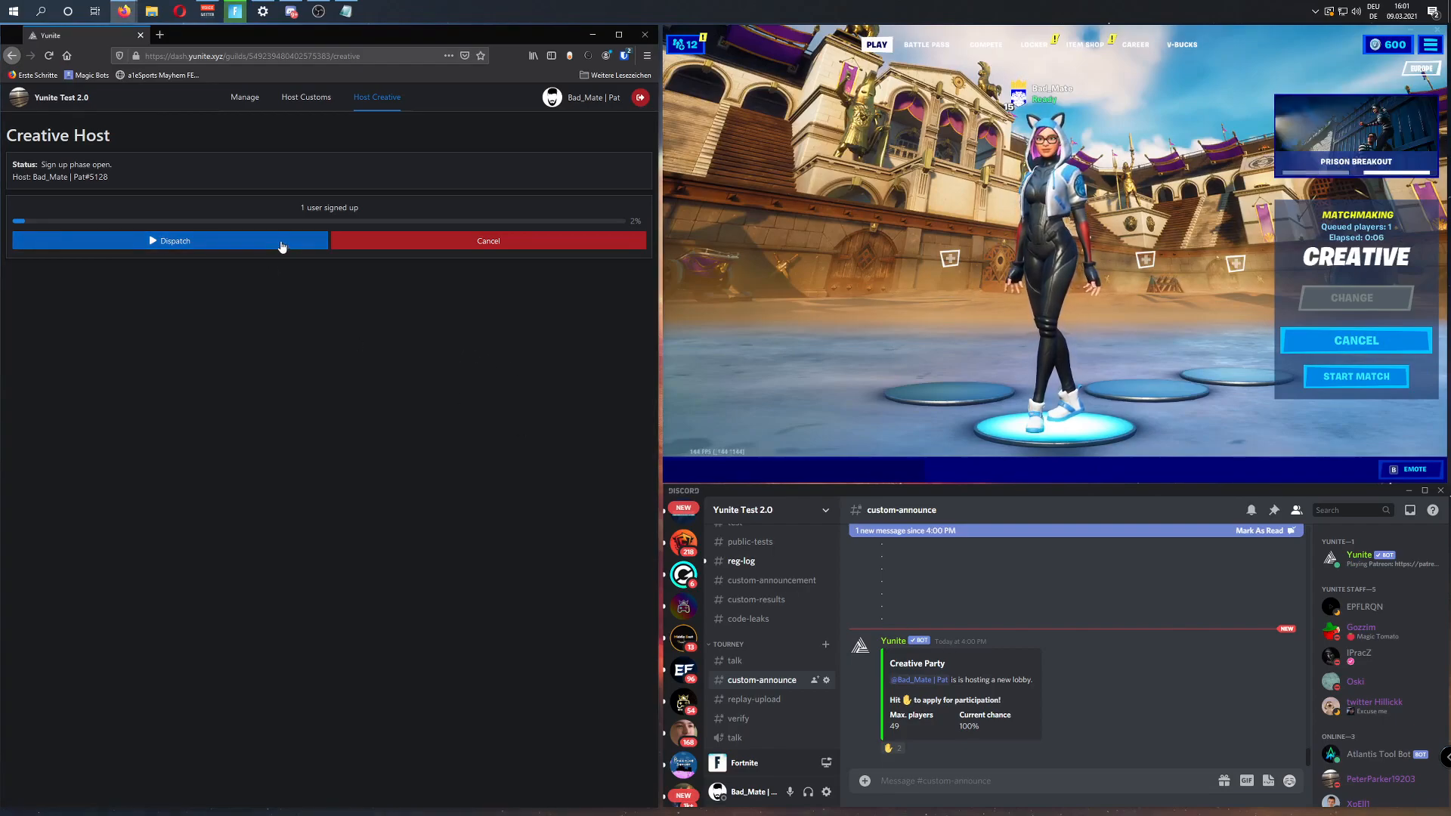
left_click(171, 240)
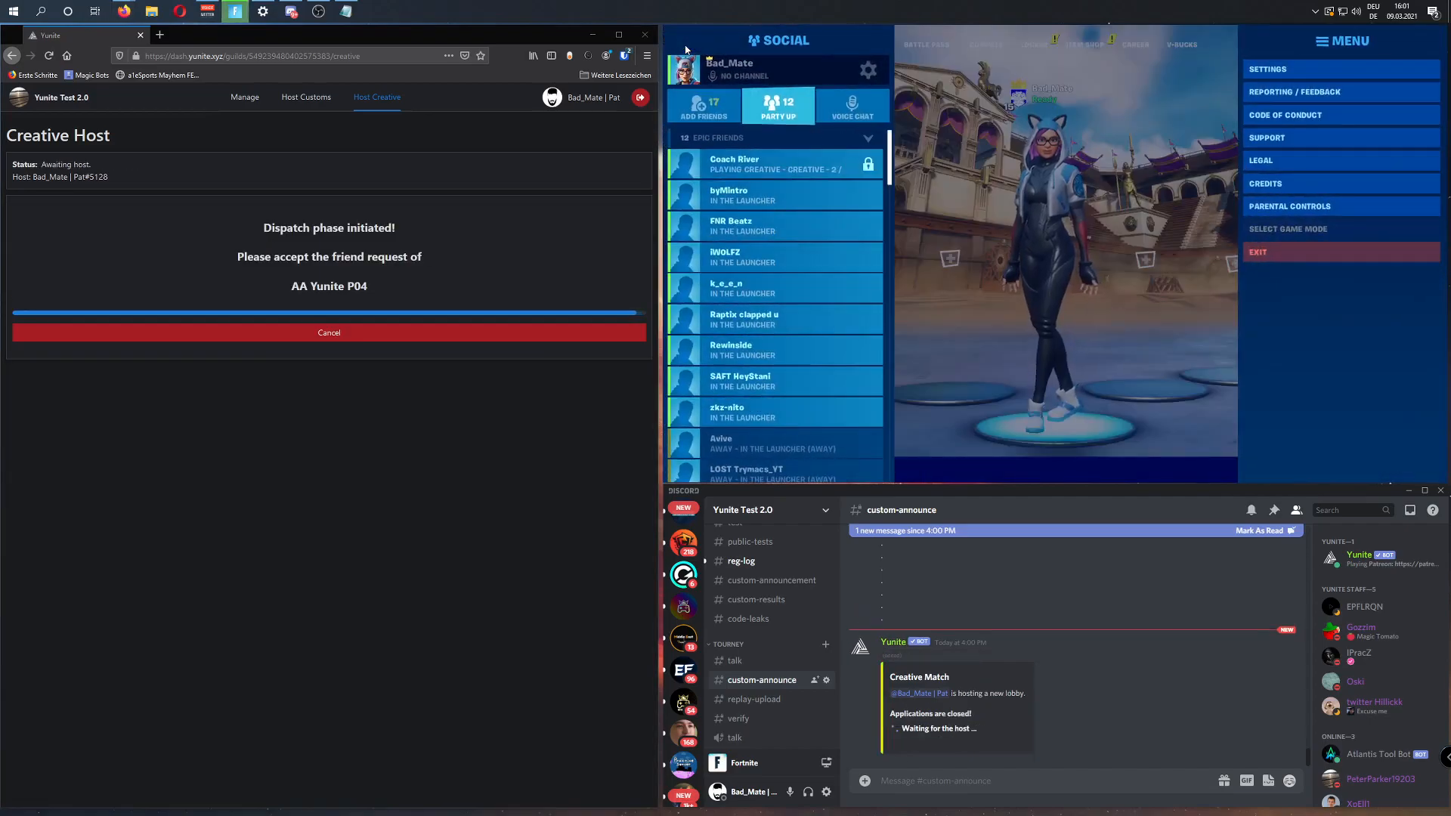
Step: Accept AA Yunite P04's pending friend request from the Add Friends list
left_click(703, 104)
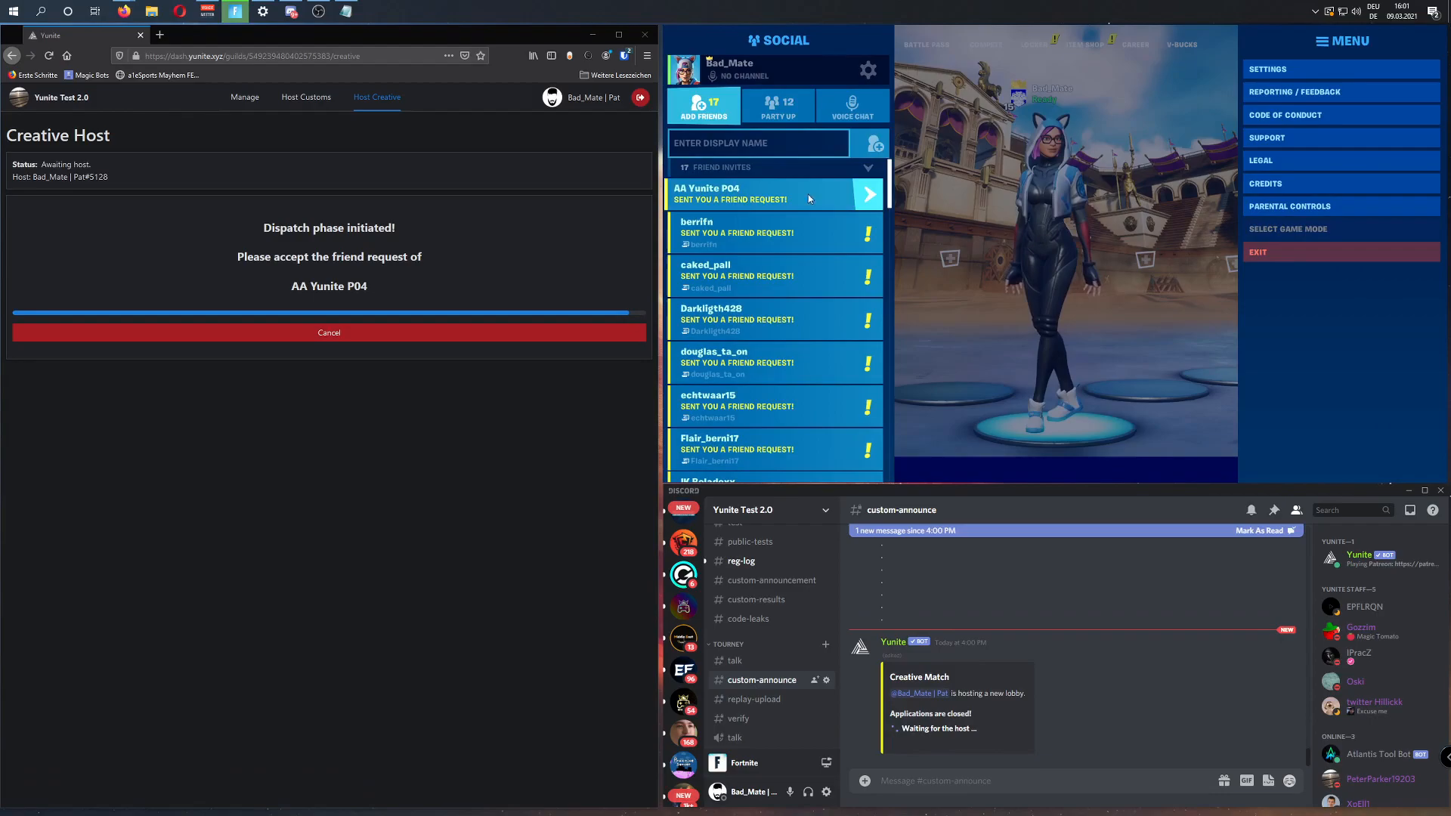
left_click(777, 195)
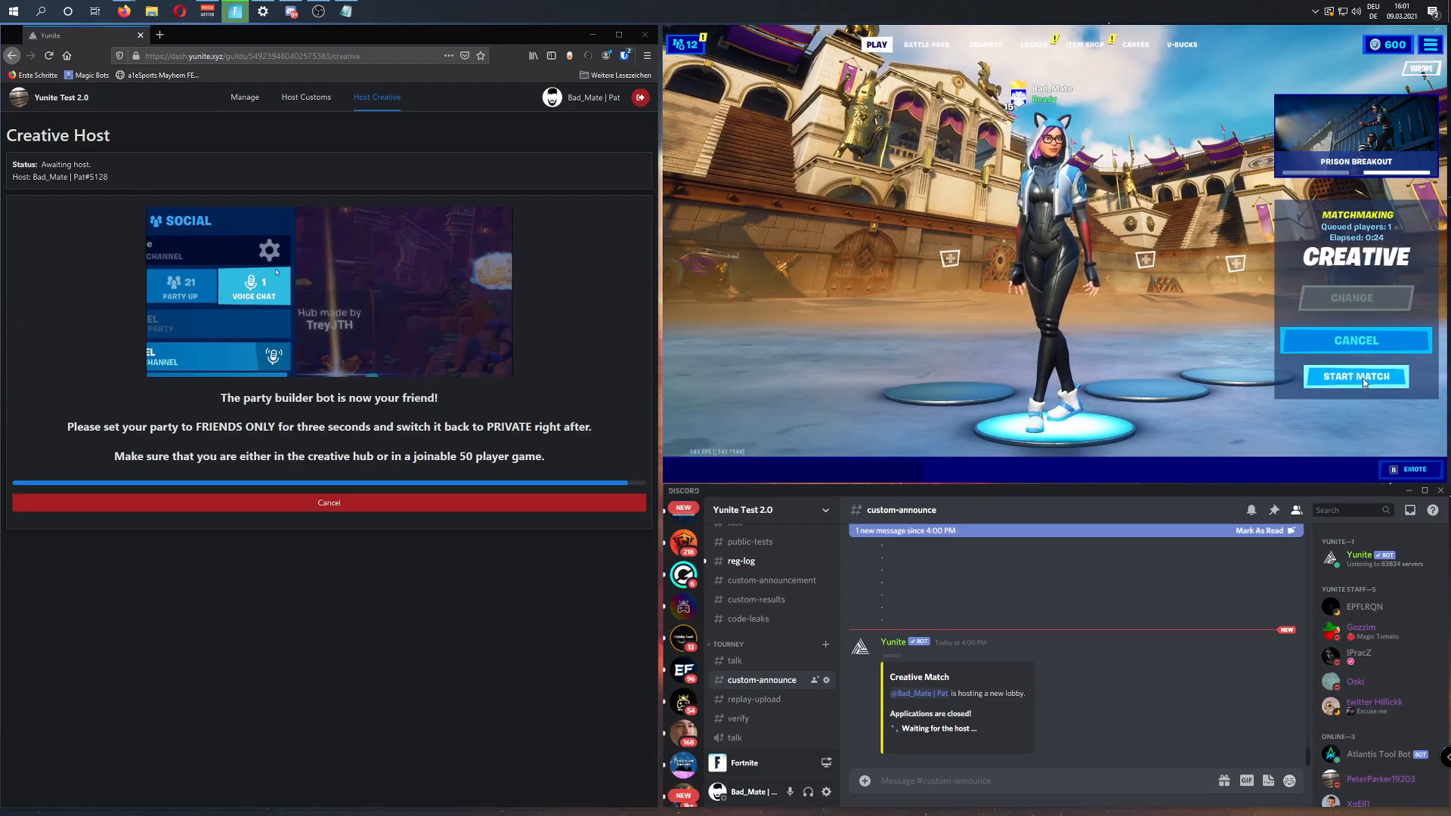
left_click(1355, 376)
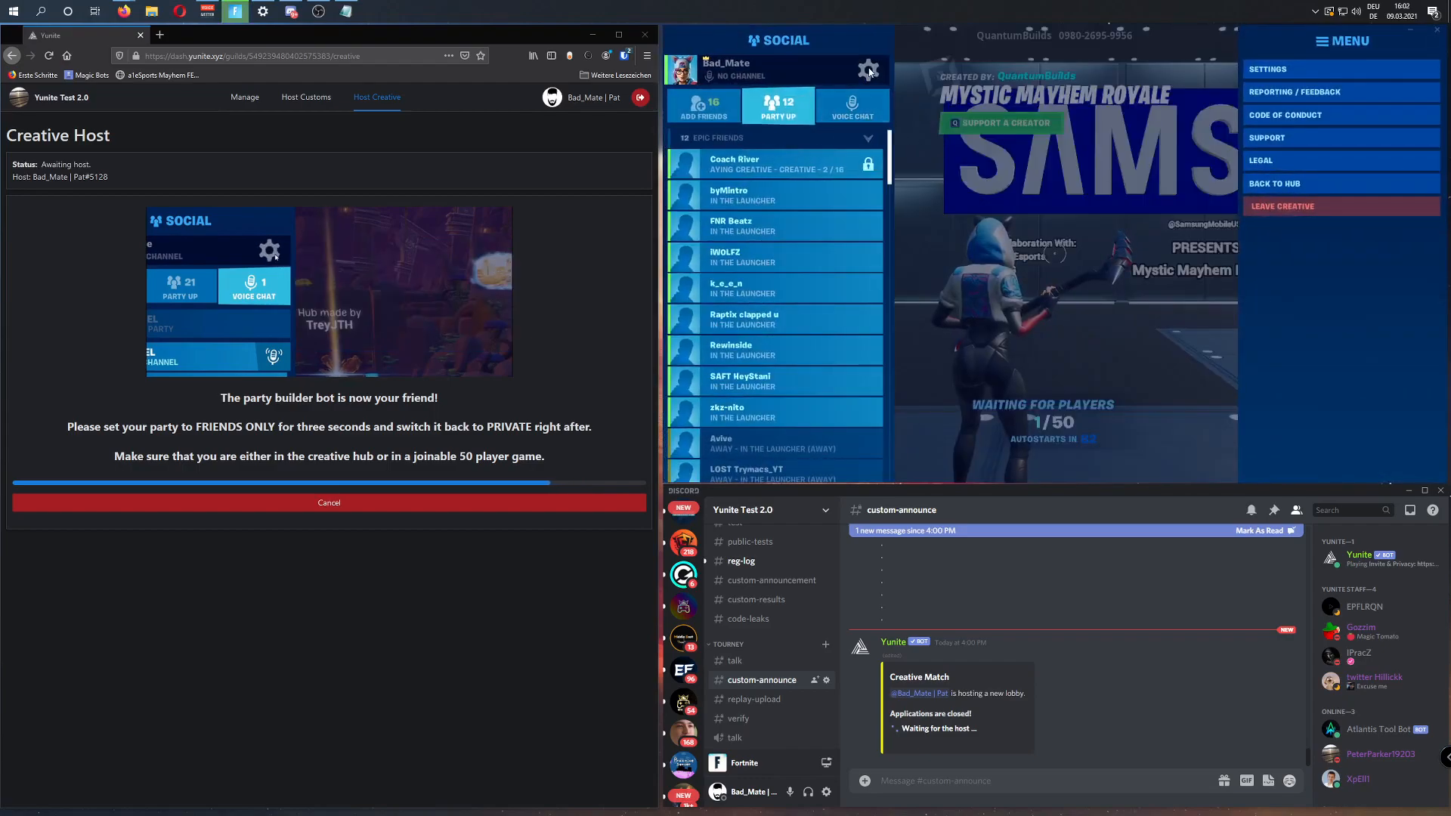
Step: Show the party settings where privacy is currently Private
left_click(866, 69)
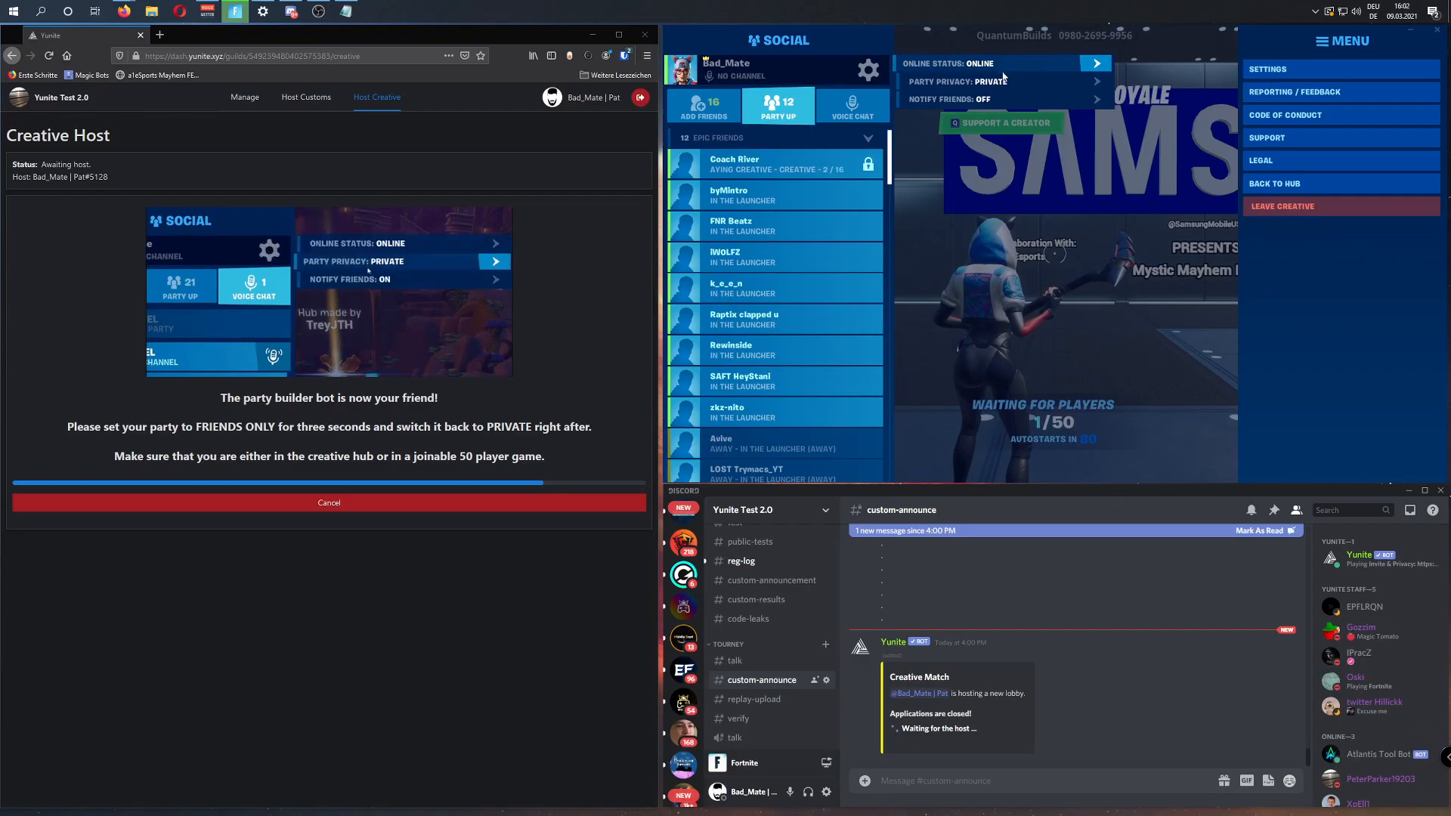